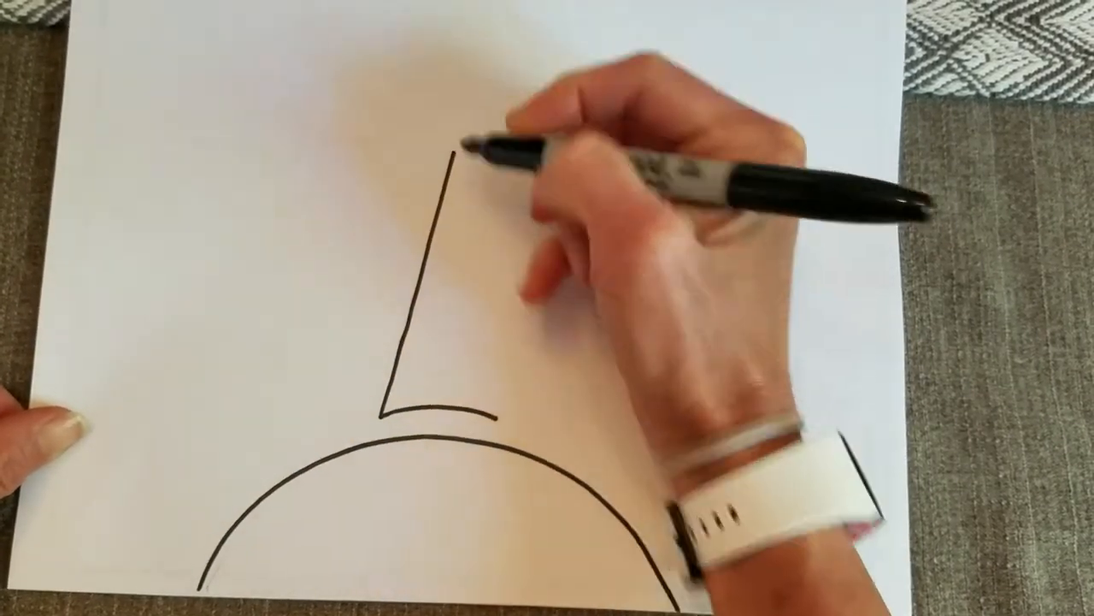
drag(487, 410, 461, 162)
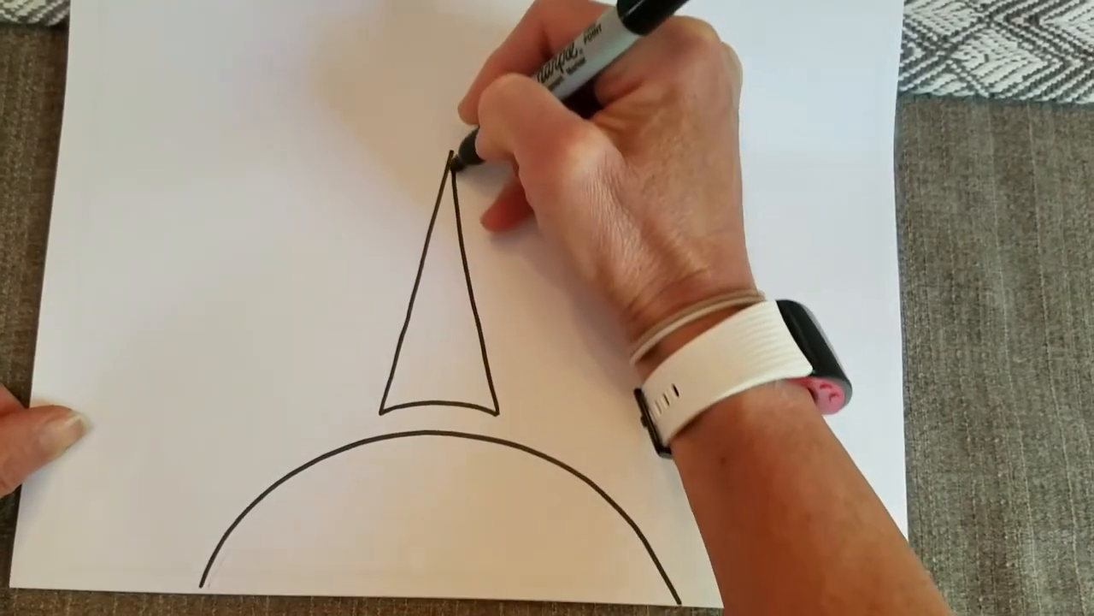